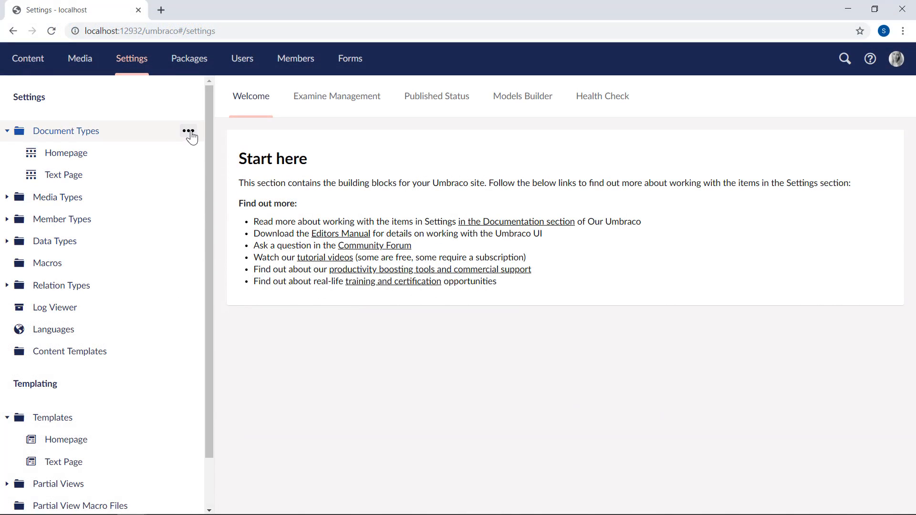
Step: Open the create options for a new item under Document Types
{"action": "left_click", "coordinate": [188, 130]}
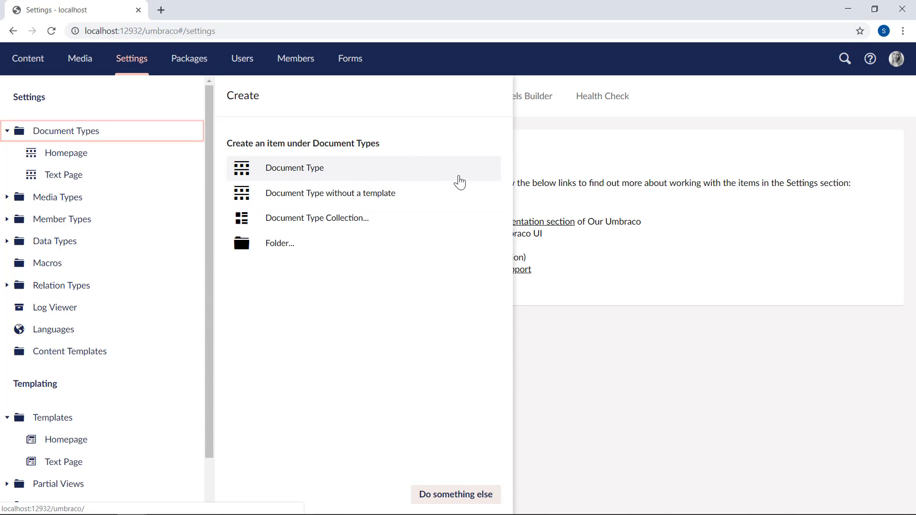
{"action": "mouse_move", "coordinate": [463, 205]}
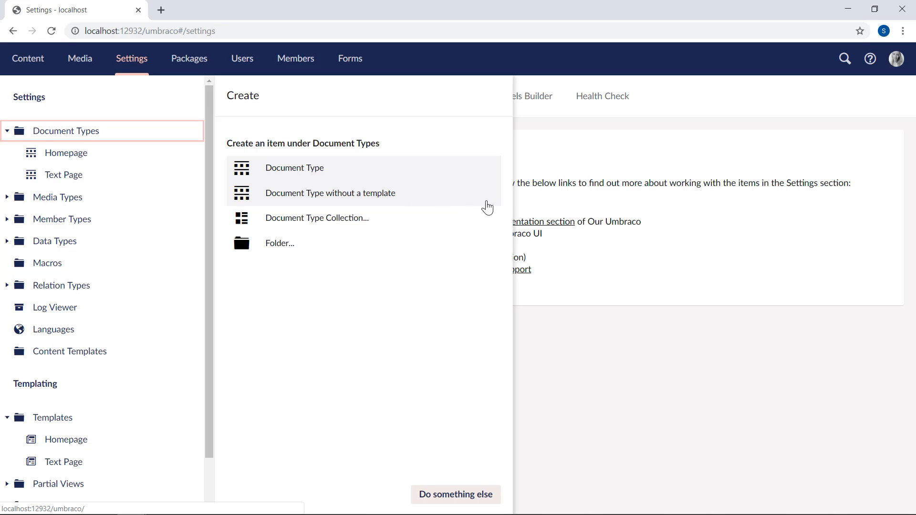
{"action": "mouse_move", "coordinate": [473, 224]}
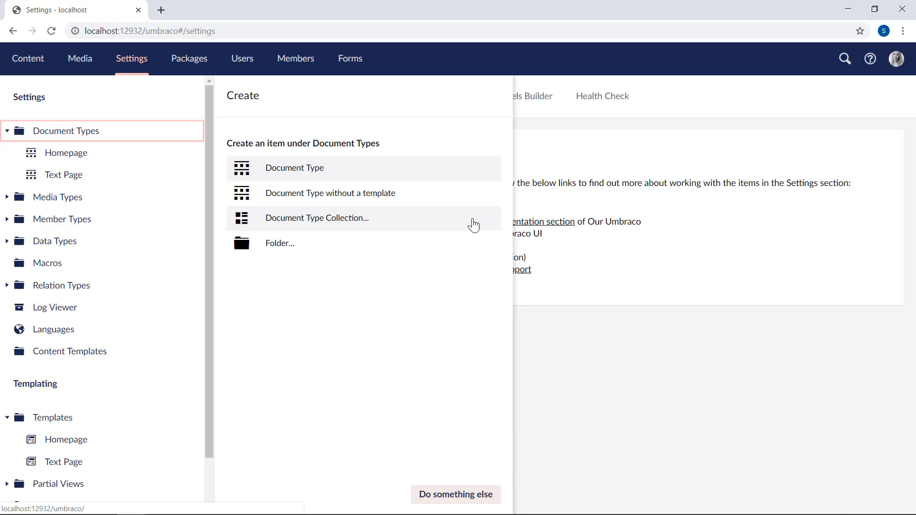
Step: Create a document type collection named News Area with child News item, keeping templates
{"action": "left_click", "coordinate": [317, 218]}
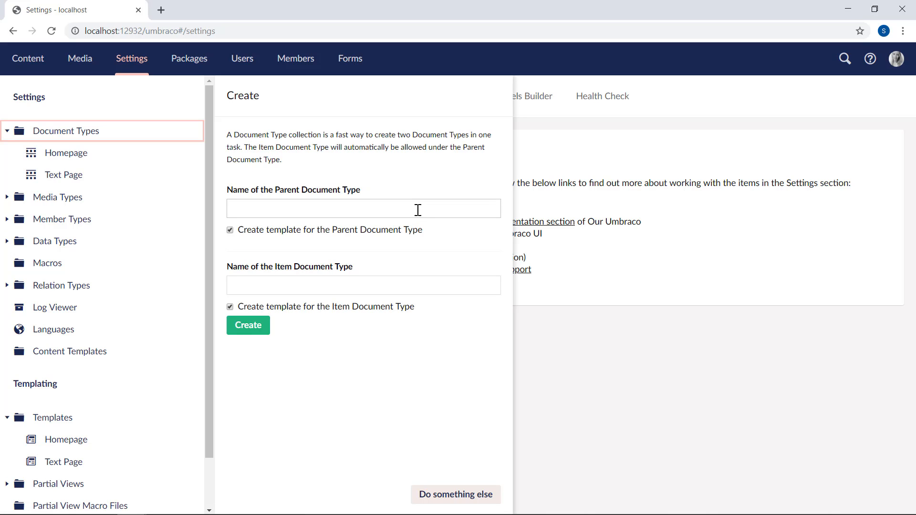
{"action": "type", "text": "News Area"}
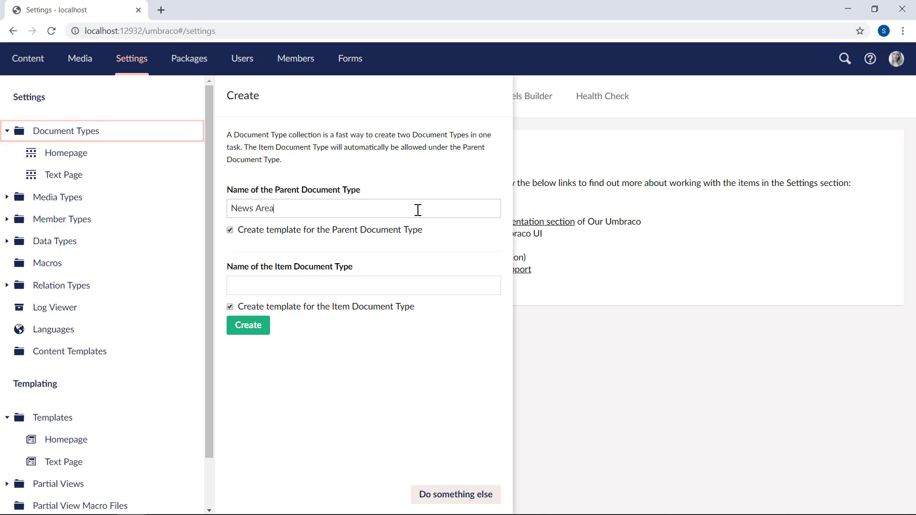
{"action": "mouse_move", "coordinate": [346, 301]}
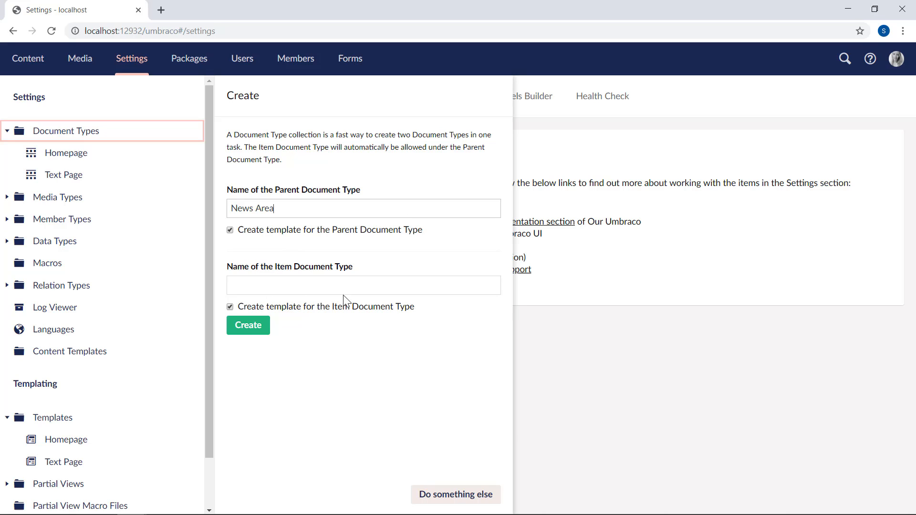
{"action": "type", "text": "News item"}
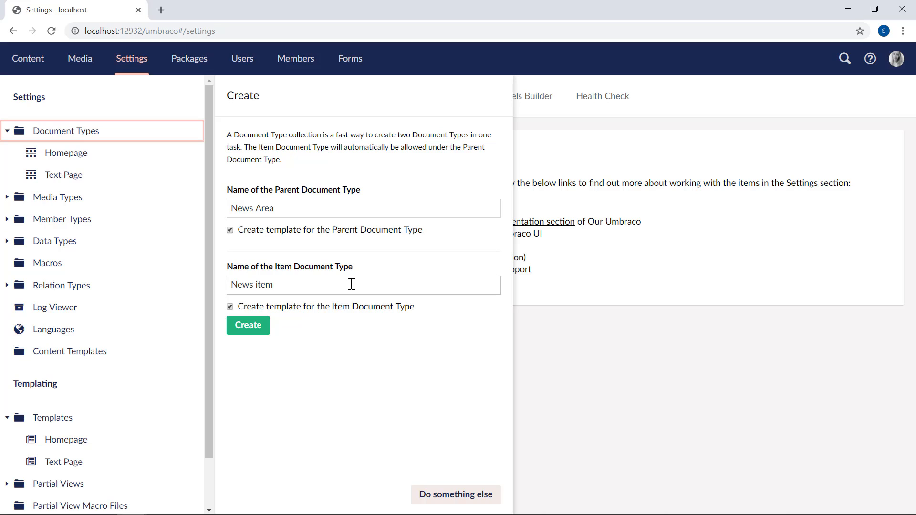
{"action": "mouse_move", "coordinate": [386, 320]}
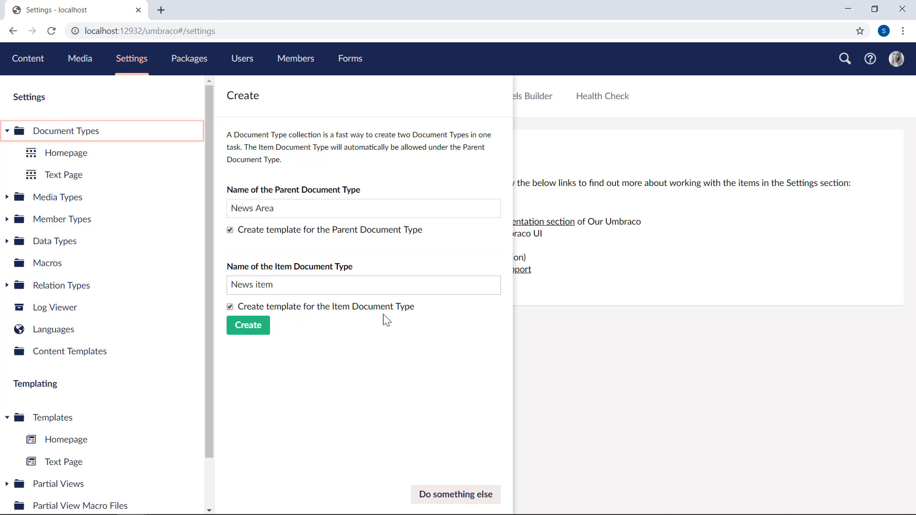
{"action": "left_click", "coordinate": [363, 285]}
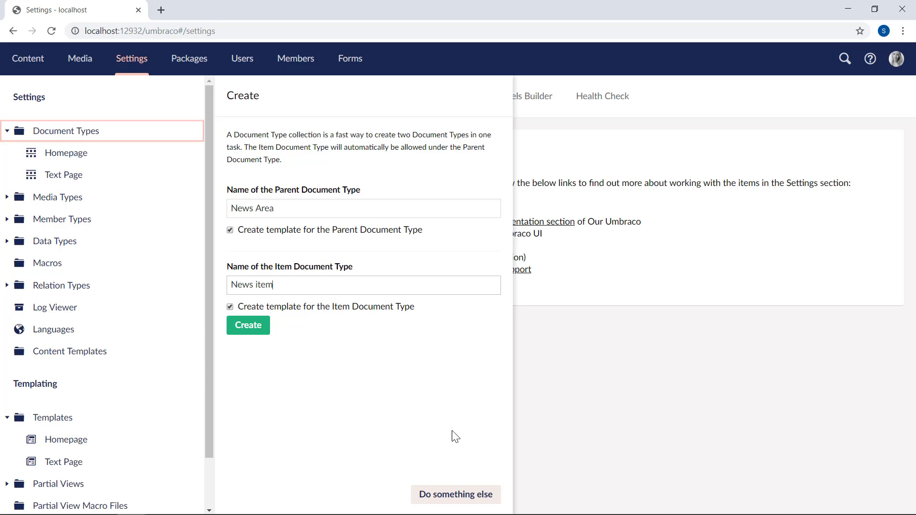
{"action": "mouse_move", "coordinate": [248, 325]}
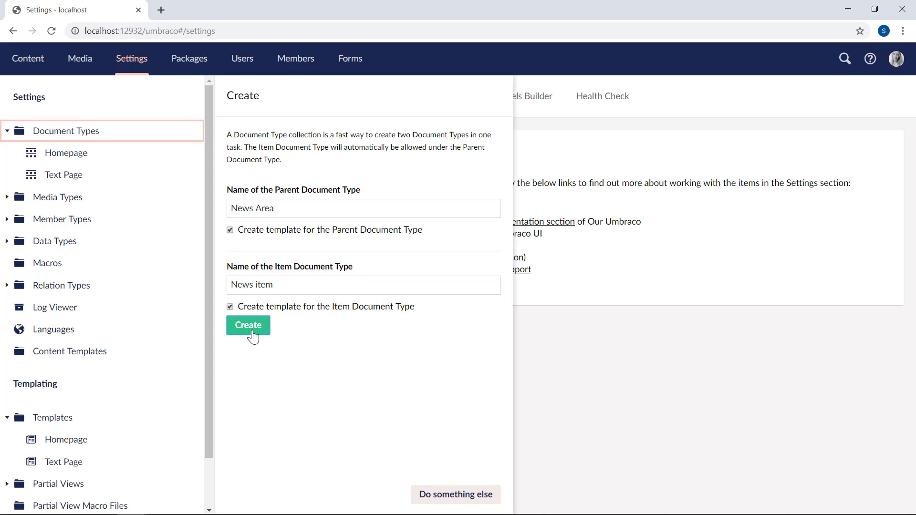
{"action": "left_click", "coordinate": [247, 325]}
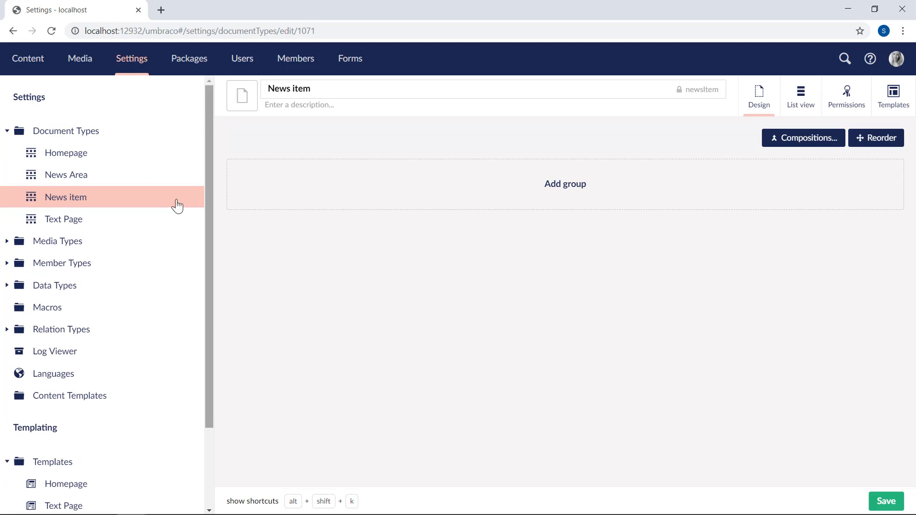
Step: Open News Area and view its Permissions, showing News item as allowed child
{"action": "left_click", "coordinate": [66, 174]}
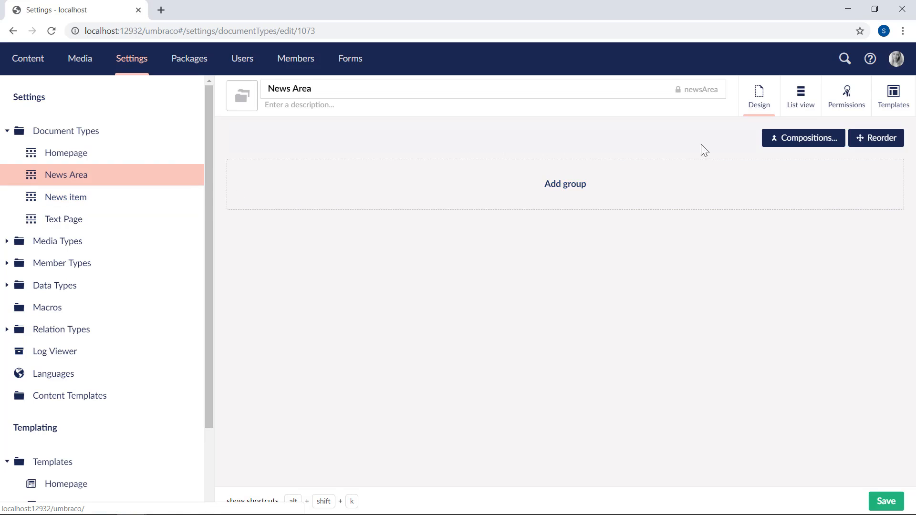
{"action": "left_click", "coordinate": [846, 95]}
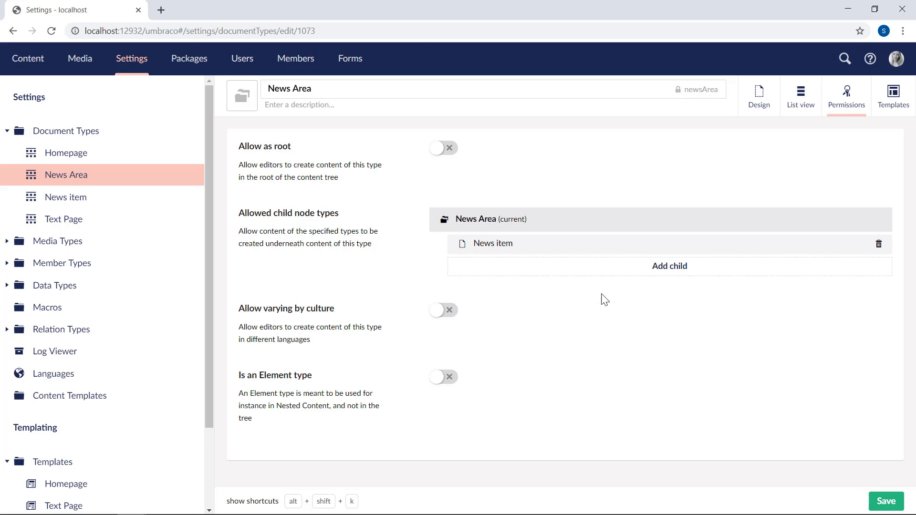
{"action": "mouse_move", "coordinate": [678, 308]}
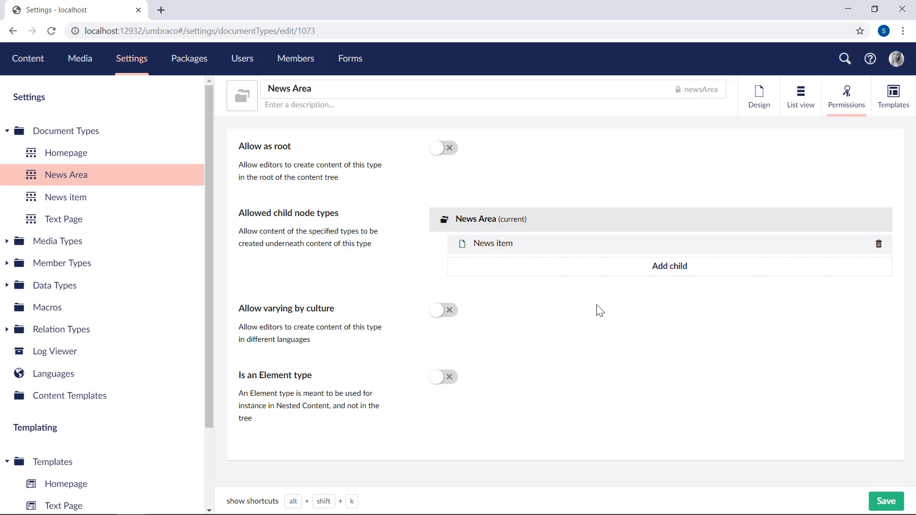
{"action": "mouse_move", "coordinate": [66, 152]}
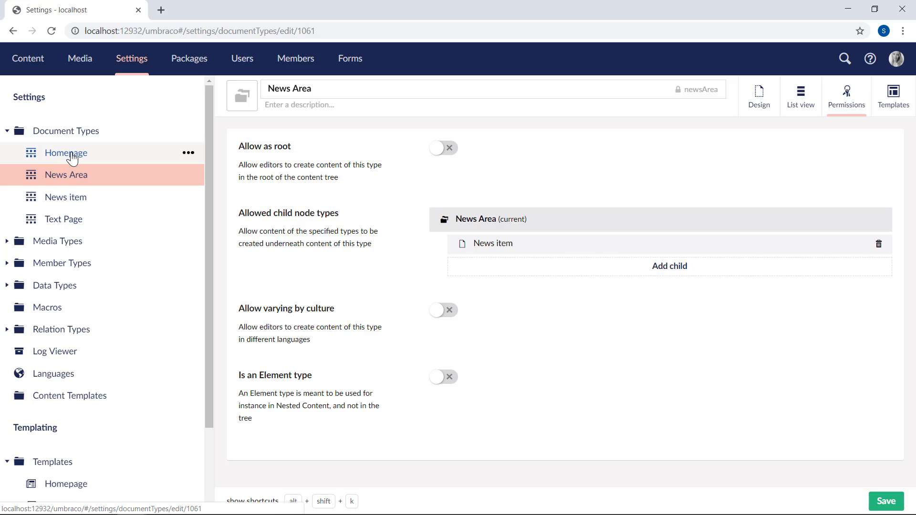
Step: Add News Area as an allowed child of Homepage alongside Text Page, and save
{"action": "left_click", "coordinate": [66, 152]}
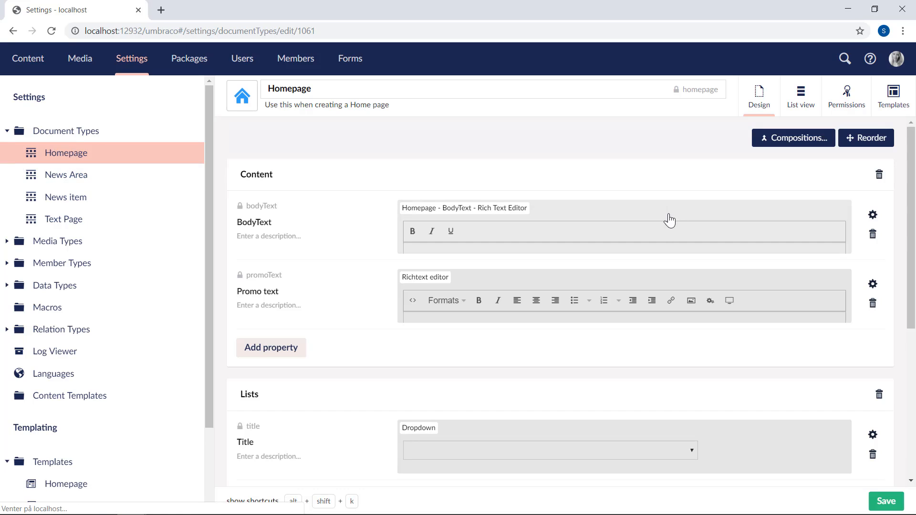
{"action": "left_click", "coordinate": [845, 95]}
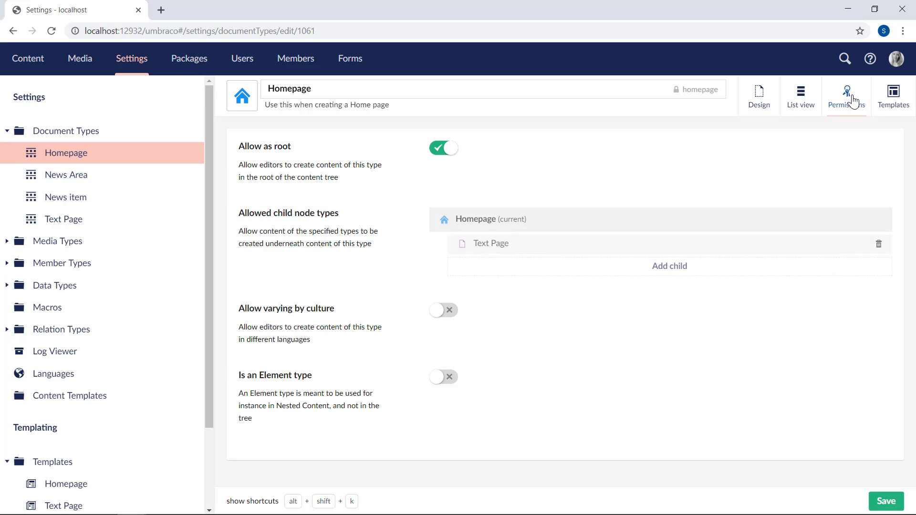
{"action": "left_click", "coordinate": [668, 266]}
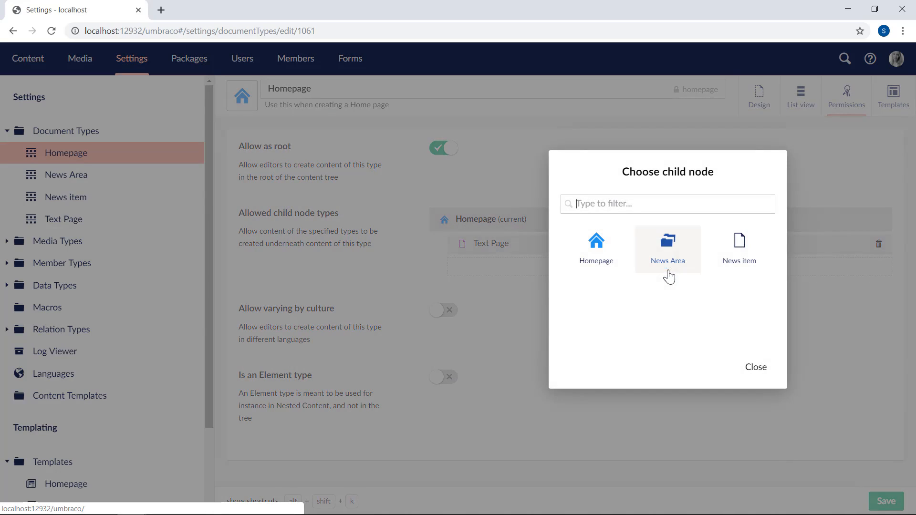
{"action": "mouse_move", "coordinate": [667, 252]}
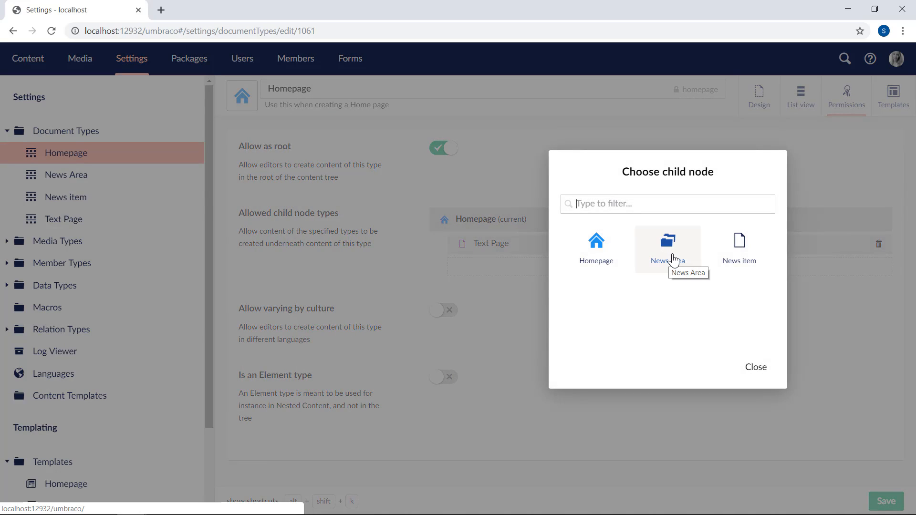
{"action": "left_click", "coordinate": [667, 245]}
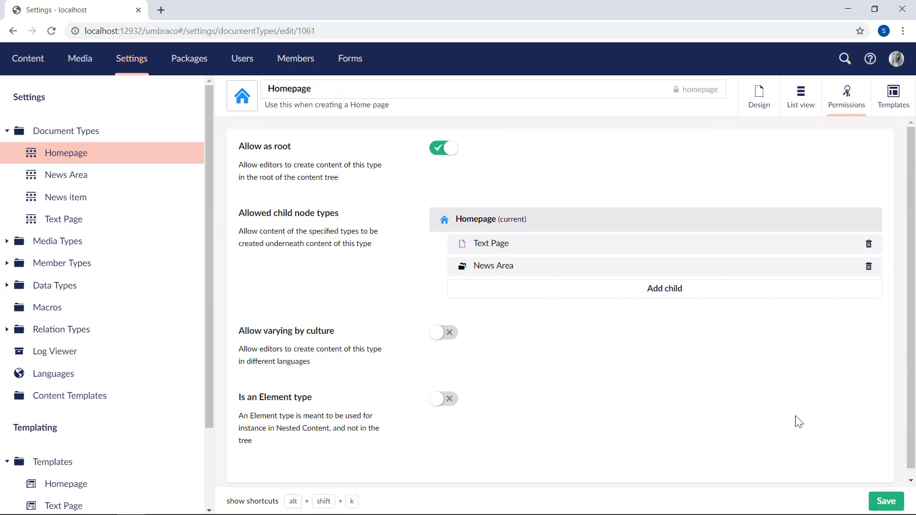
{"action": "left_click", "coordinate": [885, 502]}
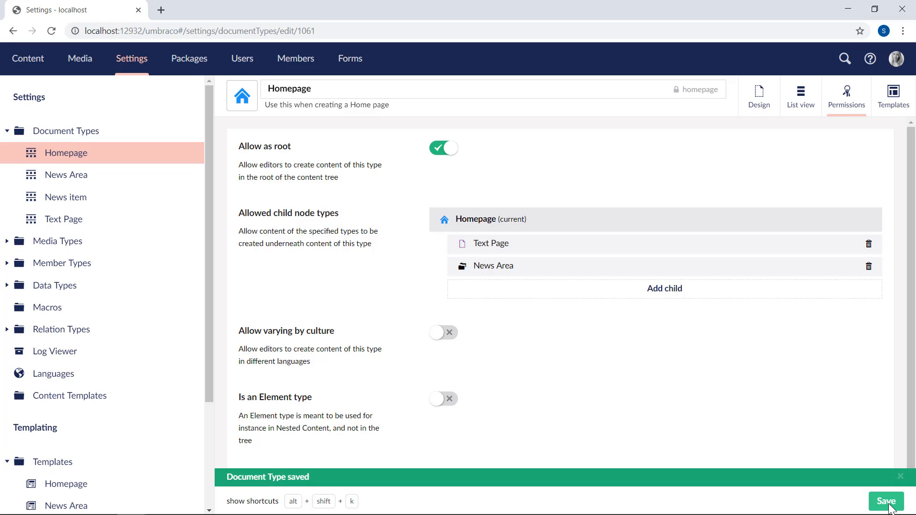
{"action": "mouse_move", "coordinate": [717, 415]}
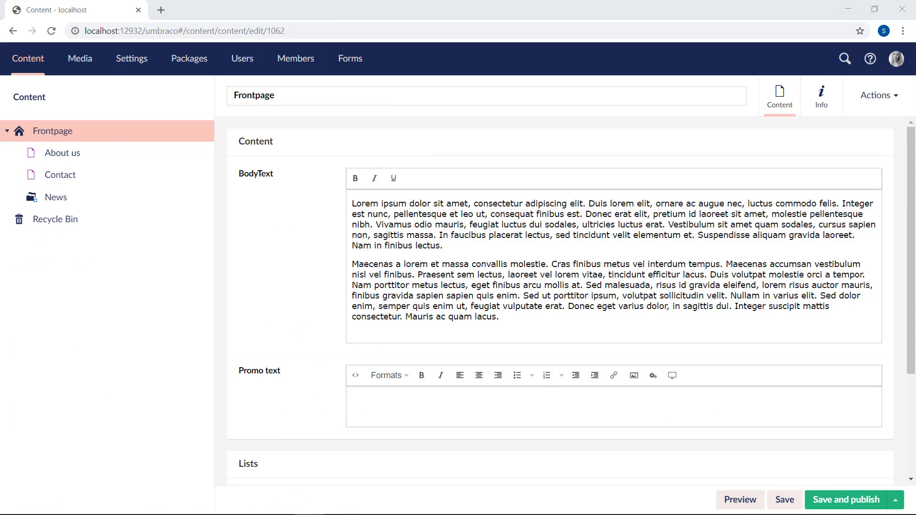
{"action": "mouse_move", "coordinate": [134, 289]}
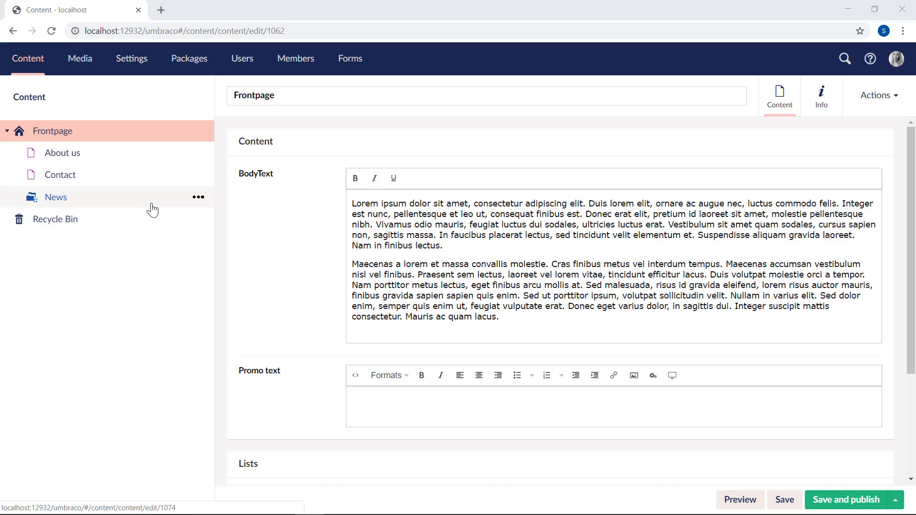
{"action": "mouse_move", "coordinate": [71, 204]}
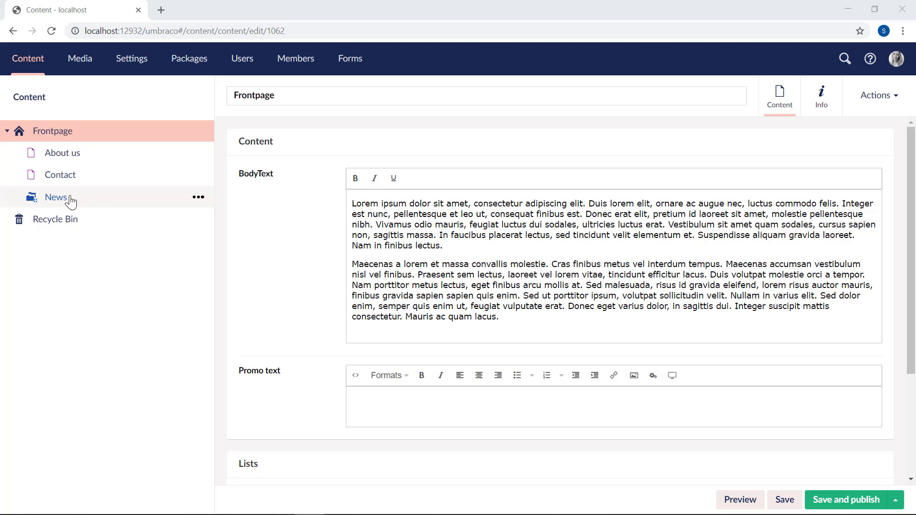
Step: Open the News page beneath Frontpage in the content tree
{"action": "left_click", "coordinate": [56, 197]}
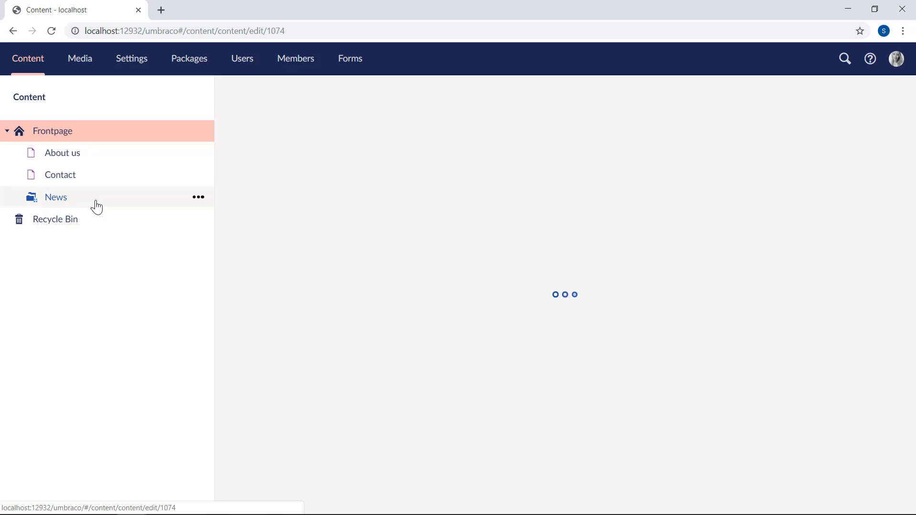
Step: Switch the News items to the List layout and view the page's Content tab
{"action": "left_click", "coordinate": [55, 196]}
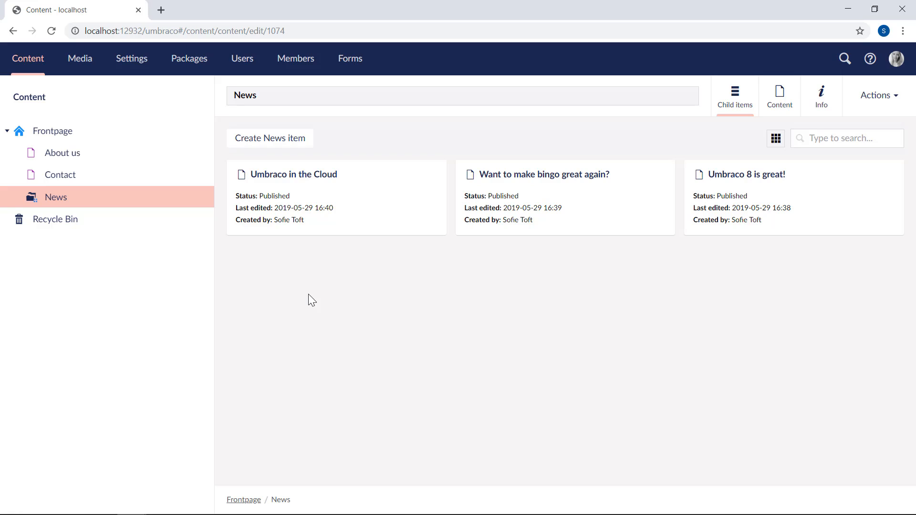
{"action": "mouse_move", "coordinate": [753, 75]}
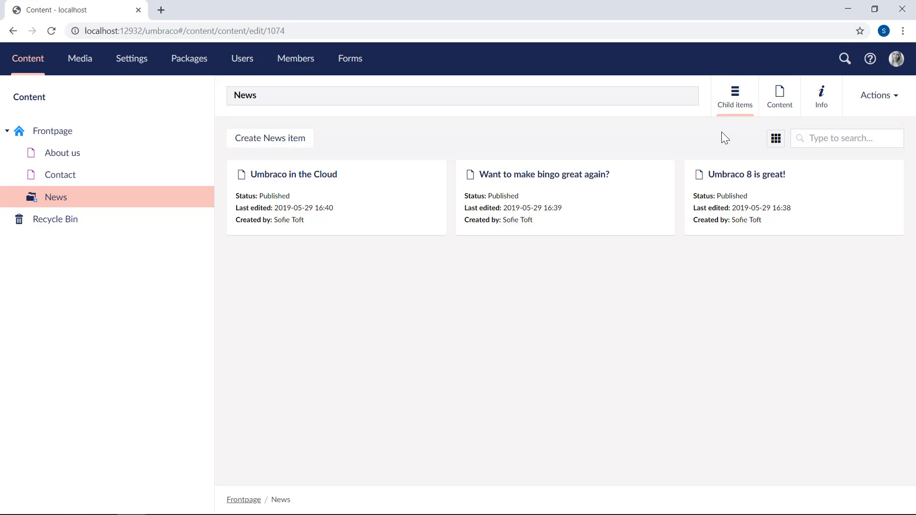
{"action": "mouse_move", "coordinate": [755, 293]}
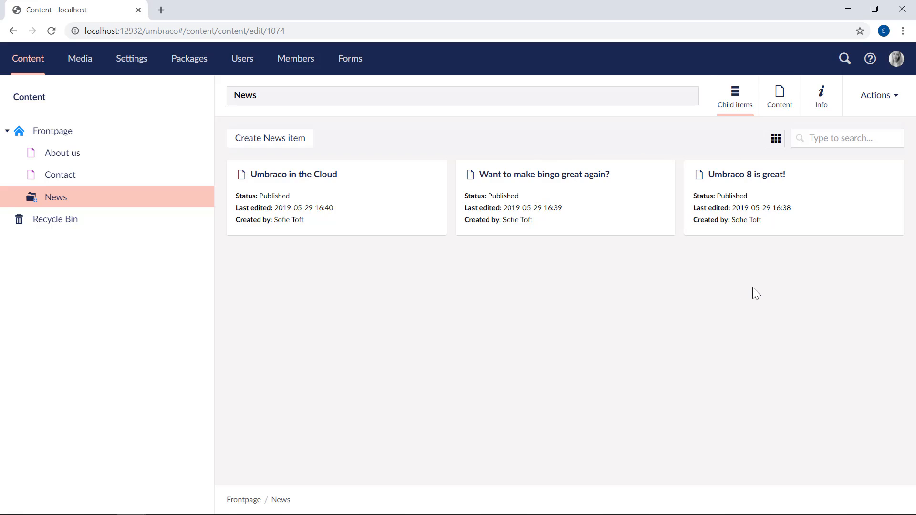
{"action": "mouse_move", "coordinate": [786, 150]}
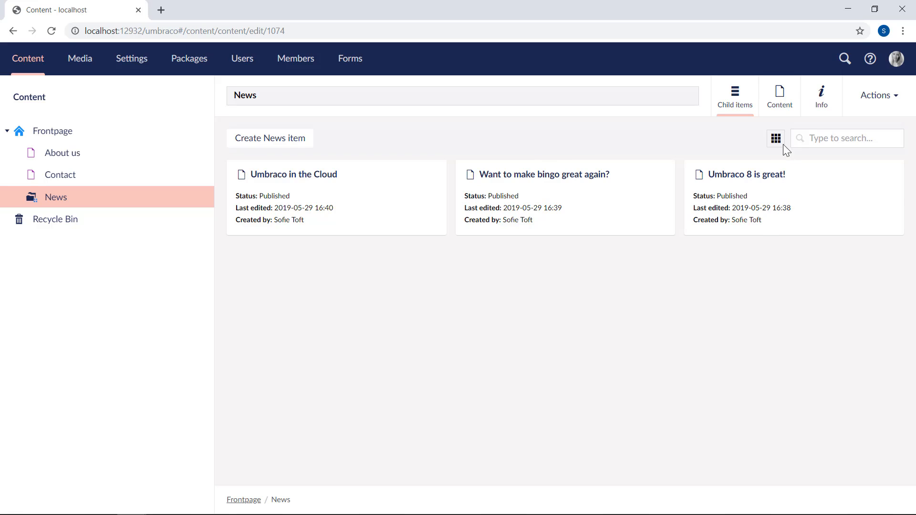
{"action": "left_click", "coordinate": [775, 139]}
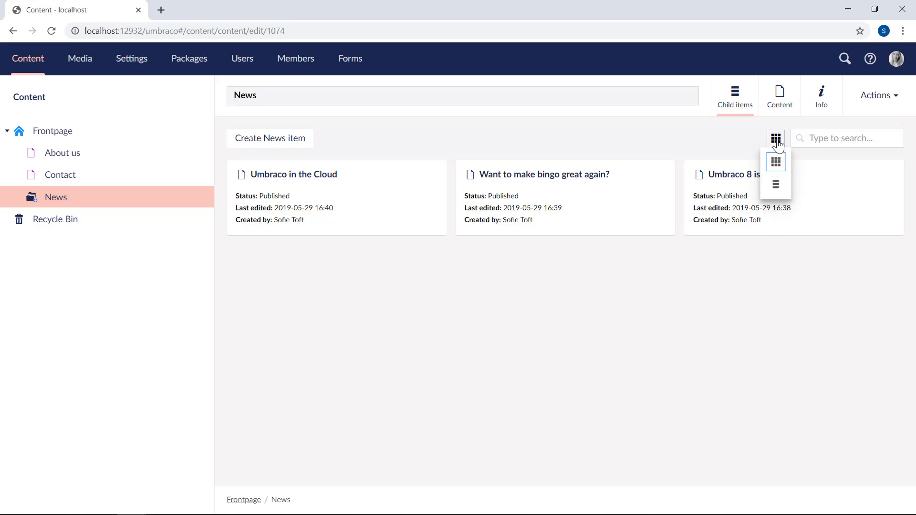
{"action": "left_click", "coordinate": [775, 184]}
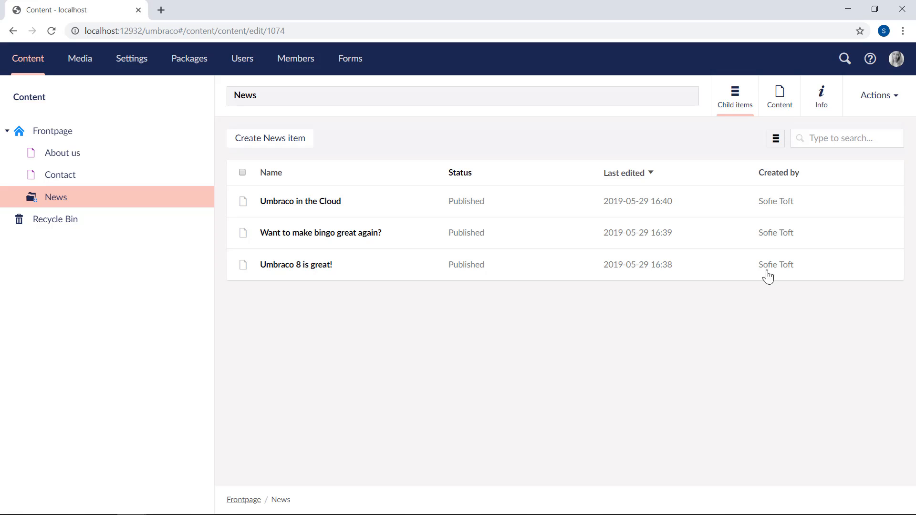
{"action": "left_click", "coordinate": [779, 95]}
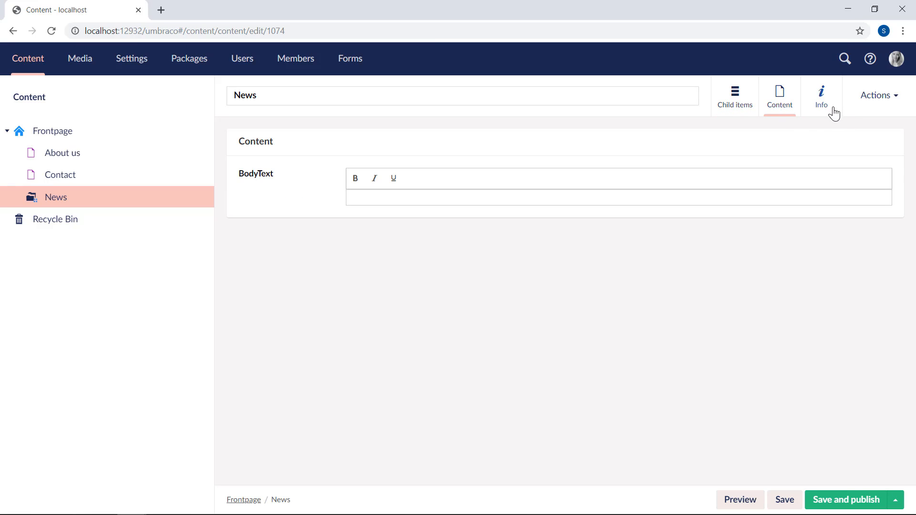
Step: Disable list view on the News Area document type, then save and close
{"action": "left_click", "coordinate": [820, 95]}
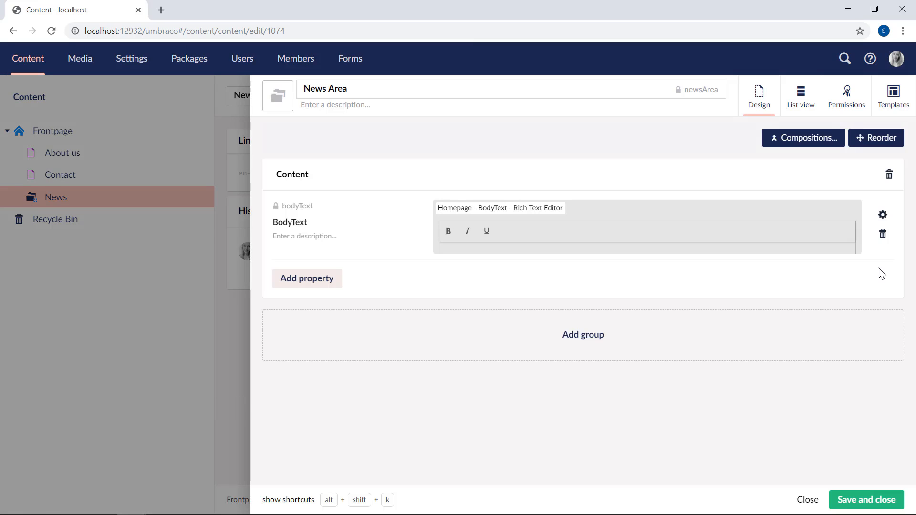
{"action": "left_click", "coordinate": [799, 95]}
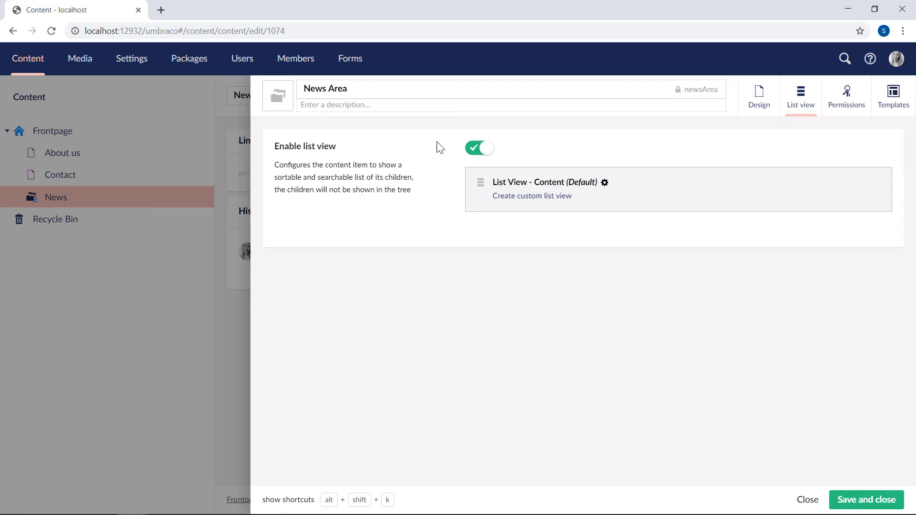
{"action": "mouse_move", "coordinate": [583, 158]}
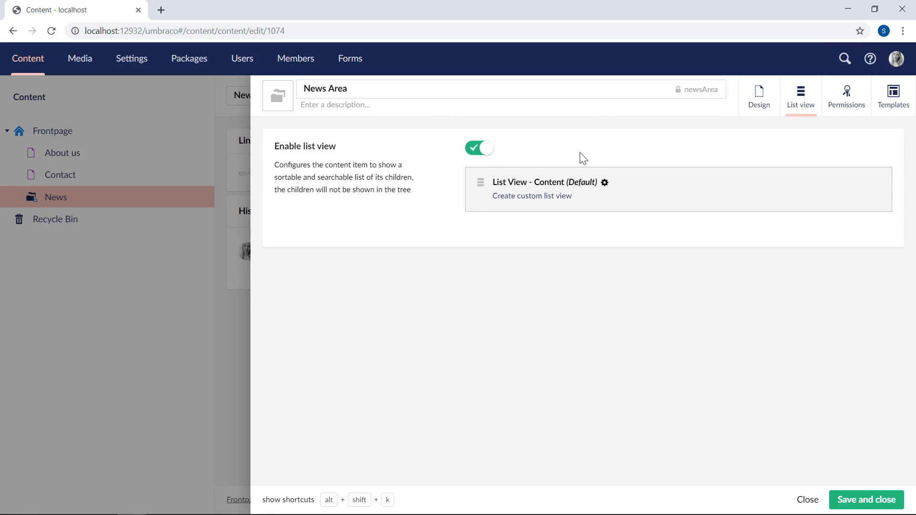
{"action": "left_click", "coordinate": [479, 148]}
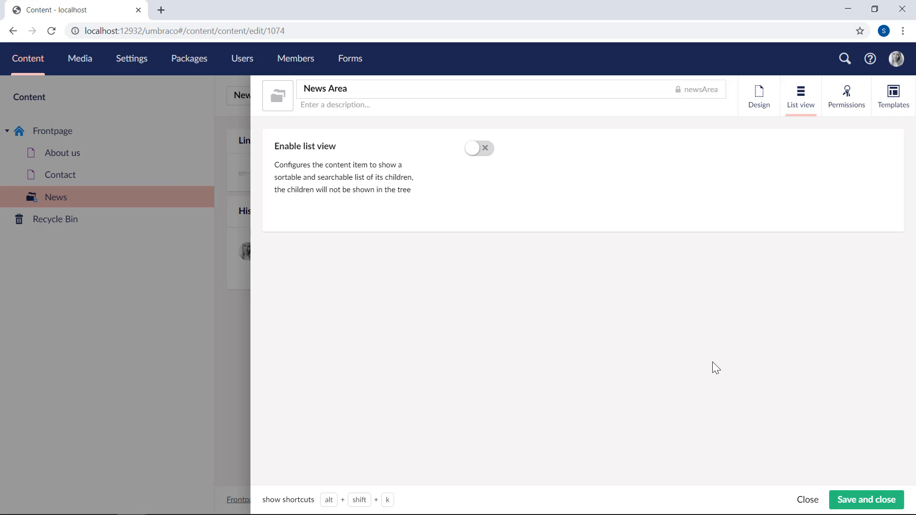
{"action": "left_click", "coordinate": [865, 500]}
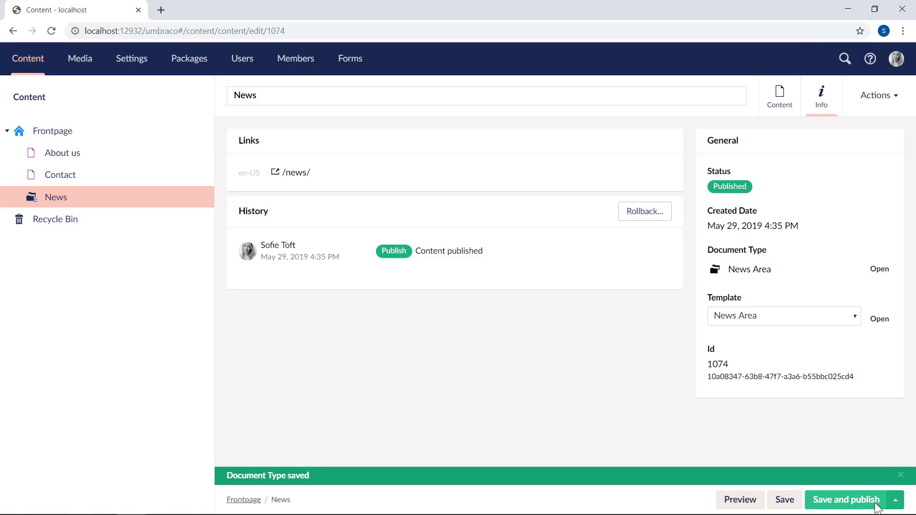
{"action": "mouse_move", "coordinate": [830, 317]}
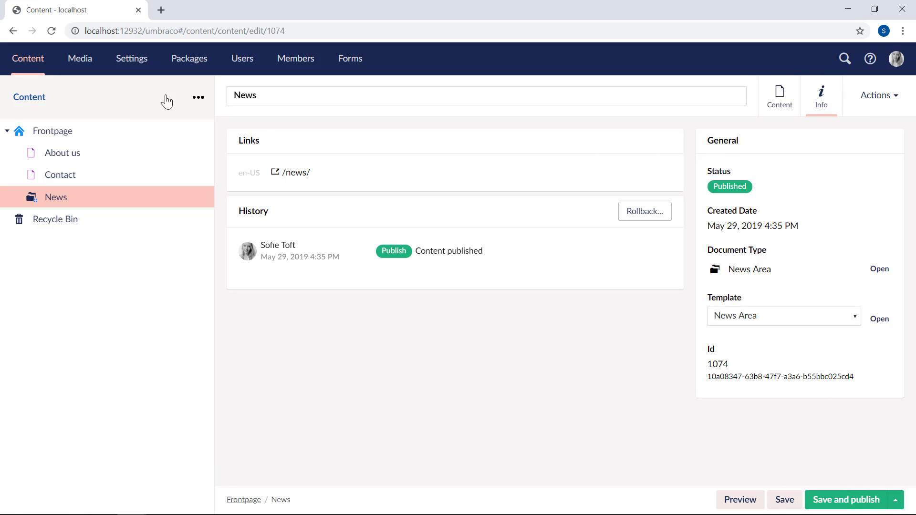
Step: Reload the content tree and expand Frontpage to reveal the news items under News
{"action": "left_click", "coordinate": [198, 98]}
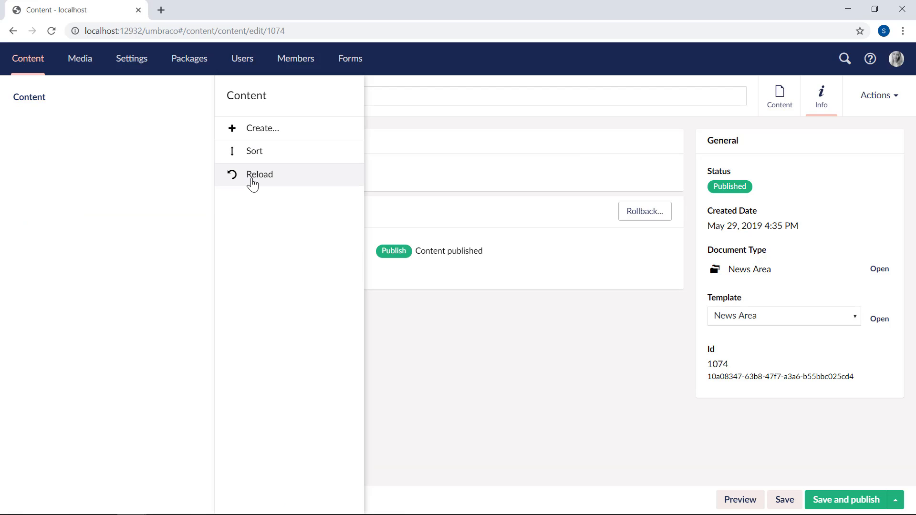
{"action": "left_click", "coordinate": [260, 174]}
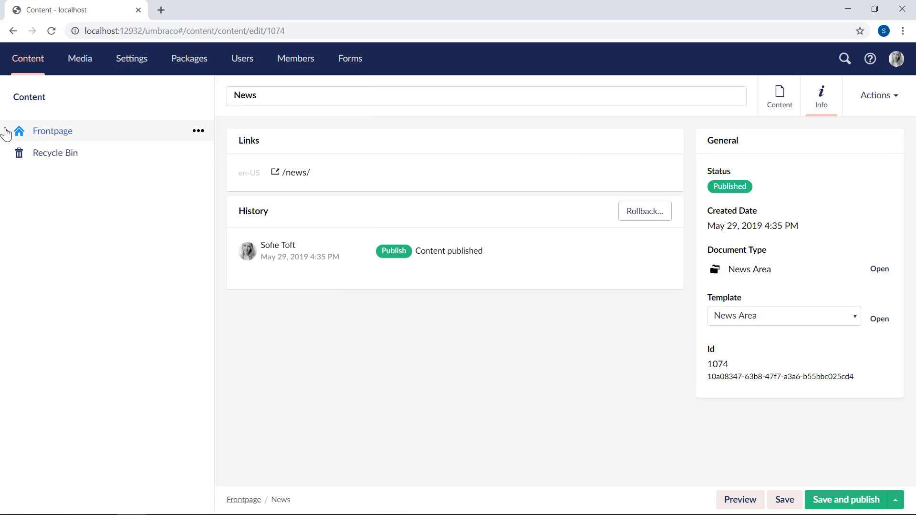
{"action": "left_click", "coordinate": [7, 130]}
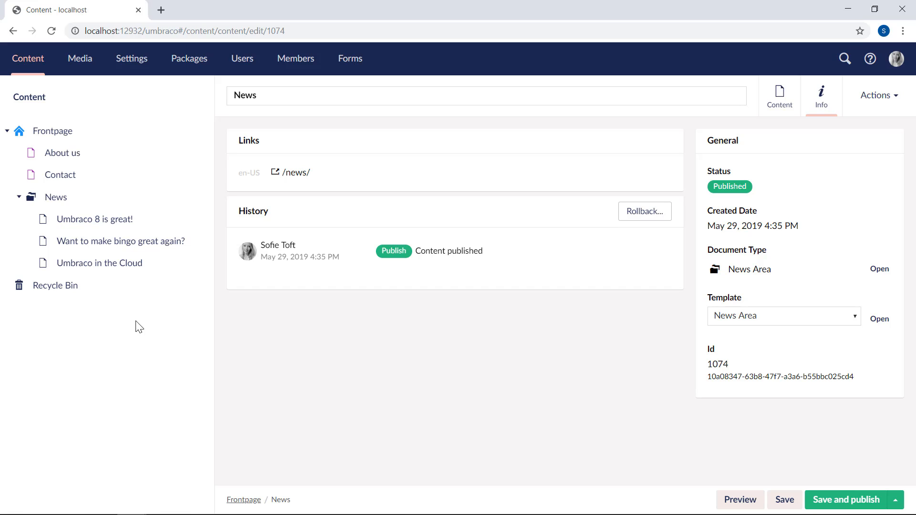
{"action": "mouse_move", "coordinate": [437, 325]}
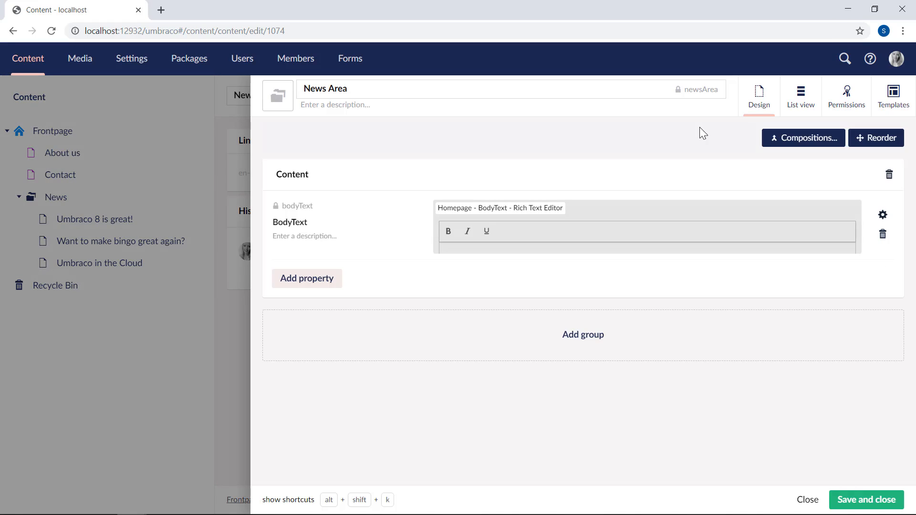
Step: Re-enable list view on News Area's List view tab
{"action": "left_click", "coordinate": [800, 95]}
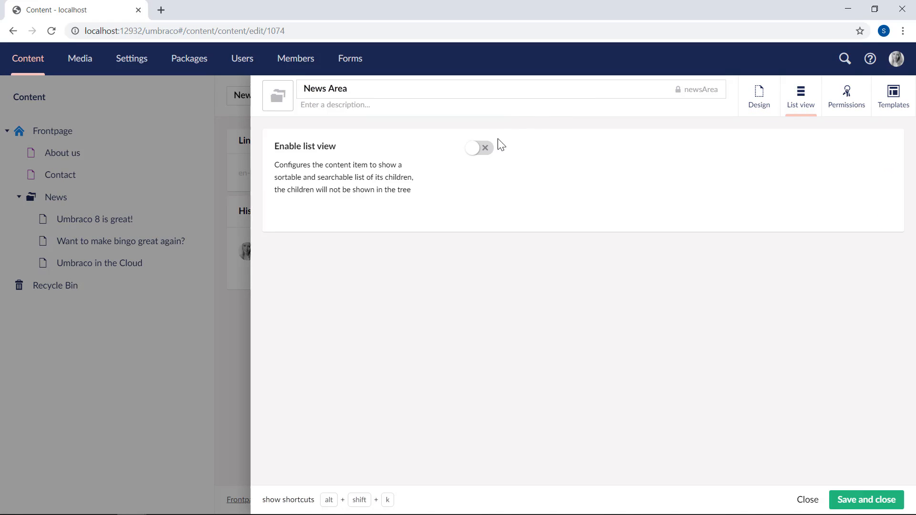
{"action": "left_click", "coordinate": [478, 147]}
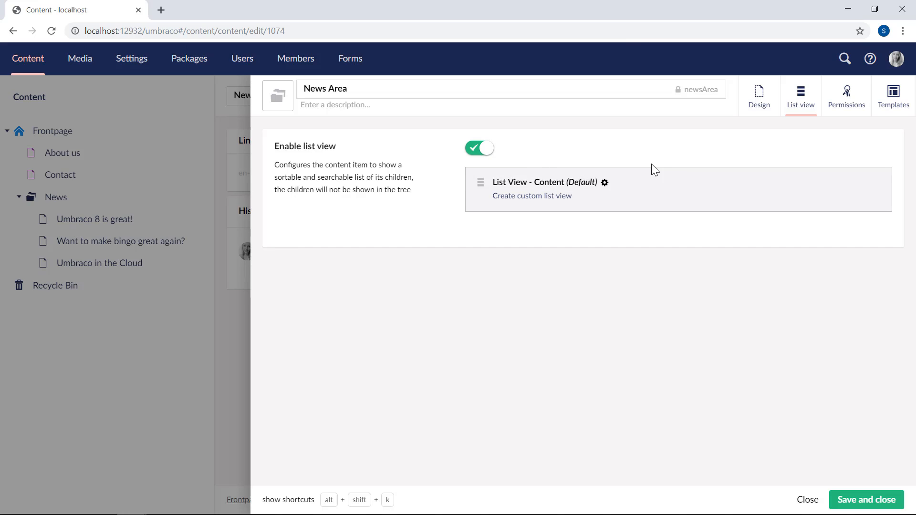
{"action": "mouse_move", "coordinate": [668, 219]}
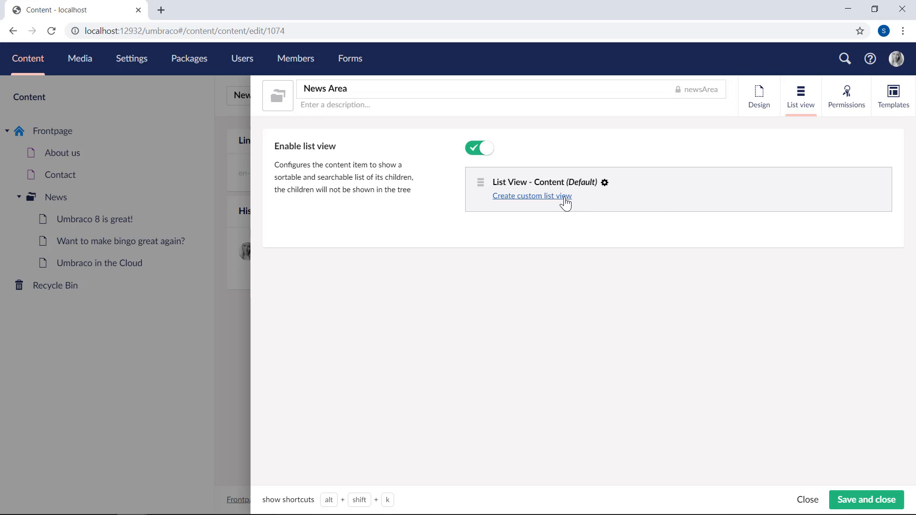
Step: Create a custom list view for News Area and review page size, ordering, columns, layouts
{"action": "left_click", "coordinate": [531, 195]}
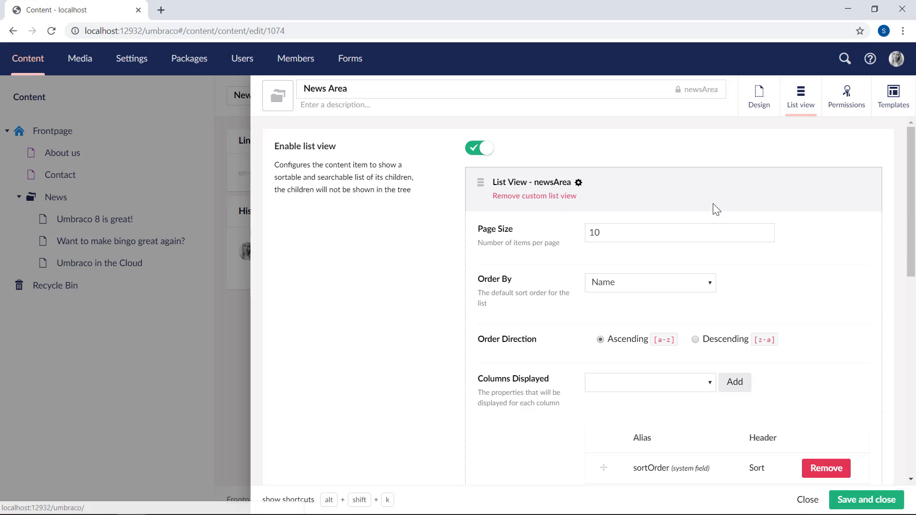
{"action": "mouse_move", "coordinate": [833, 244]}
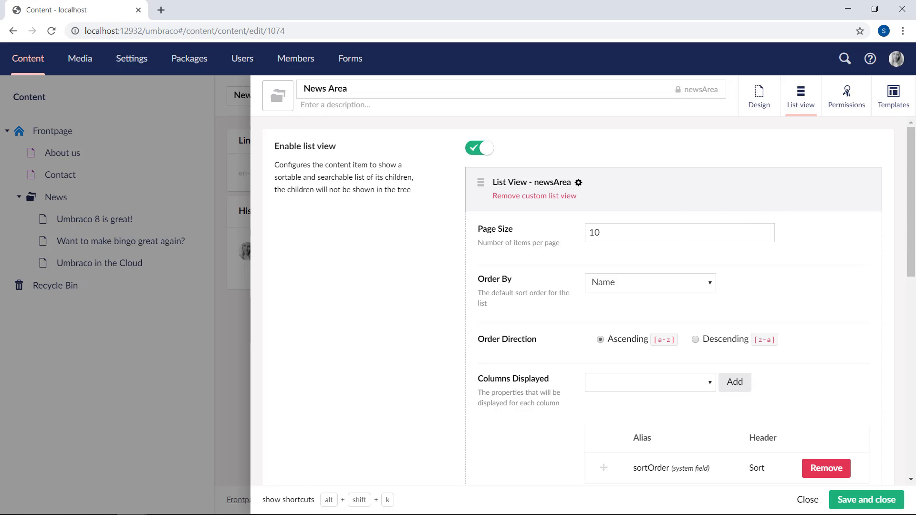
{"action": "mouse_move", "coordinate": [722, 321]}
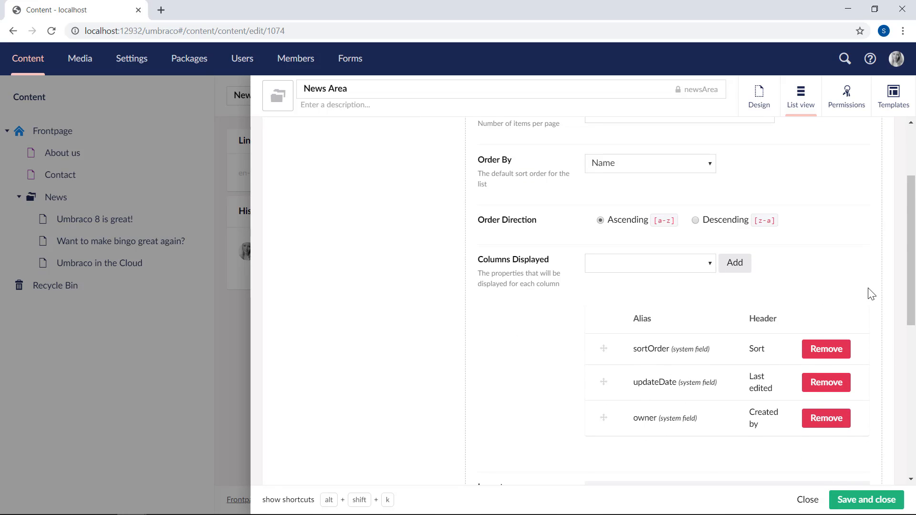
{"action": "scroll", "scroll_direction": "down", "scroll_amount": 3}
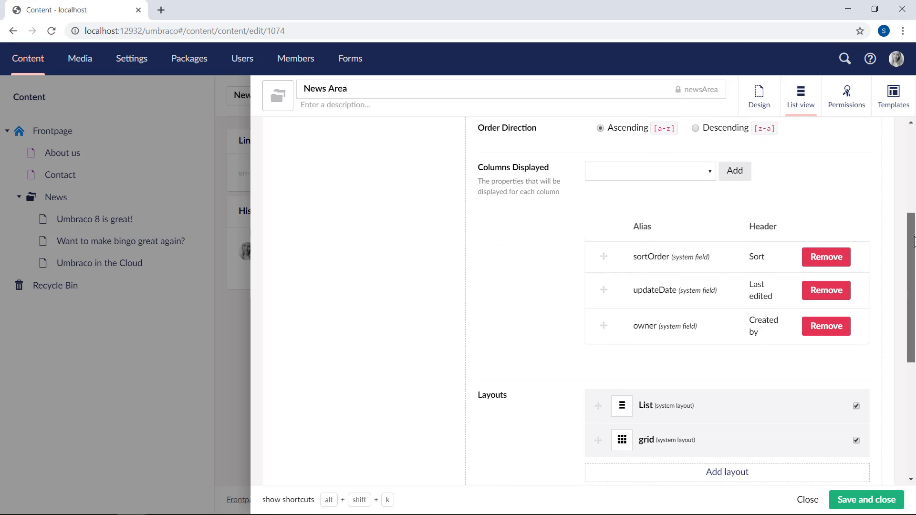
{"action": "scroll", "scroll_direction": "down", "scroll_amount": 3}
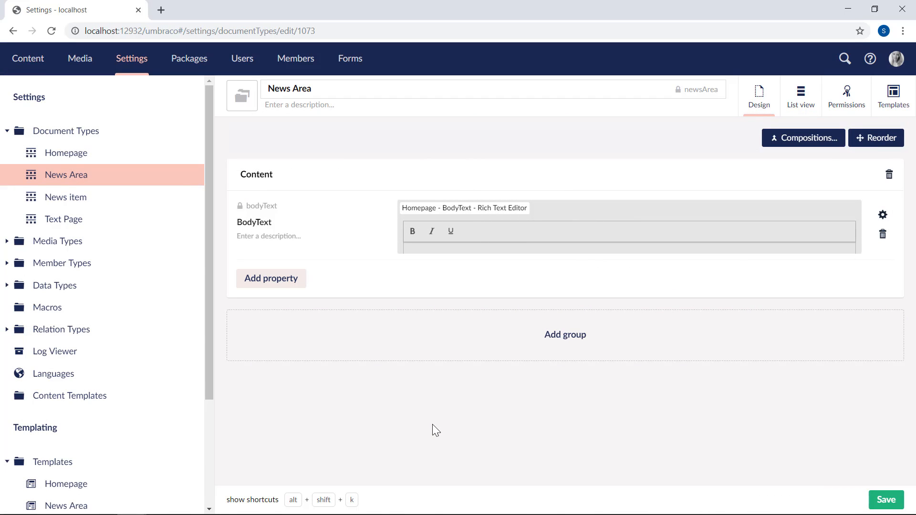
{"action": "mouse_move", "coordinate": [513, 407]}
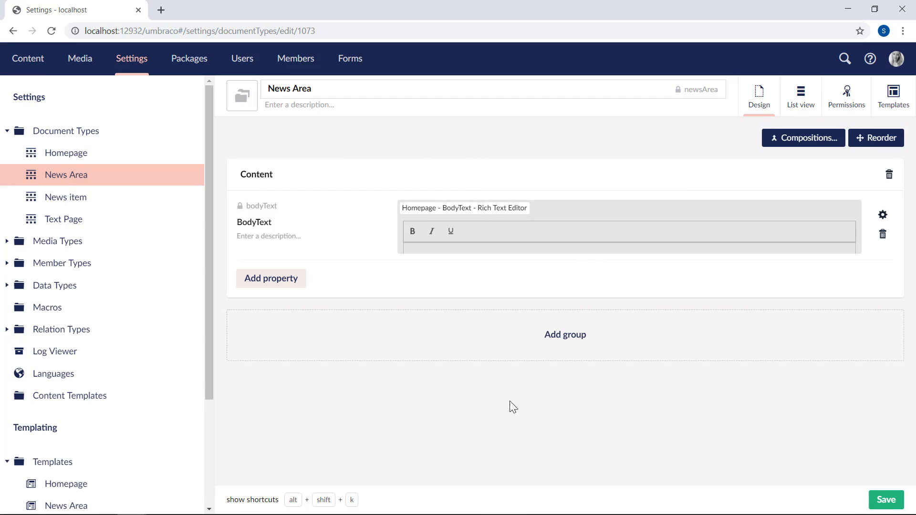
Step: Show the News Area document type's allowed templates, with News Area as default template
{"action": "left_click", "coordinate": [892, 95]}
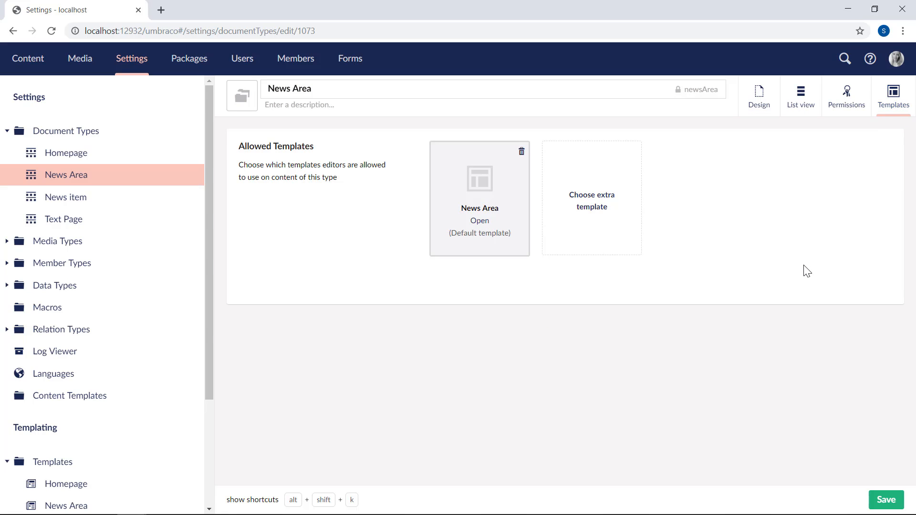
{"action": "mouse_move", "coordinate": [509, 307]}
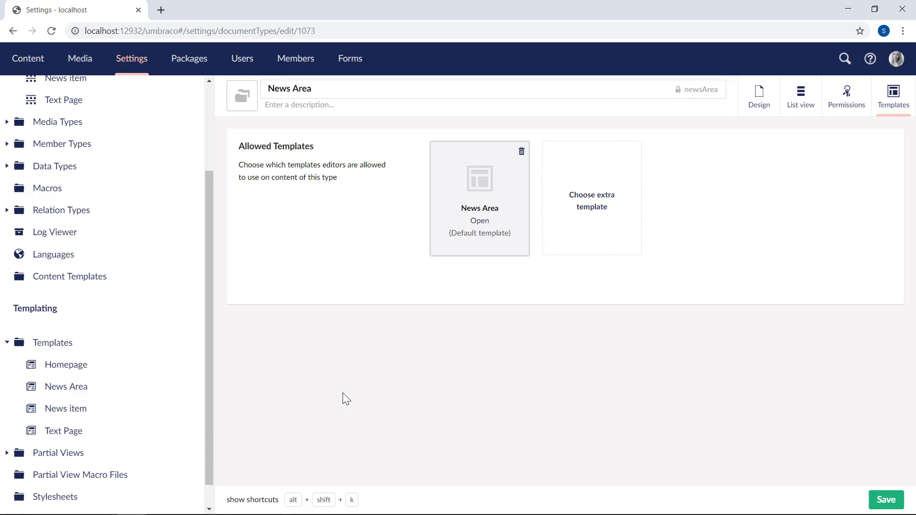
{"action": "mouse_move", "coordinate": [570, 362]}
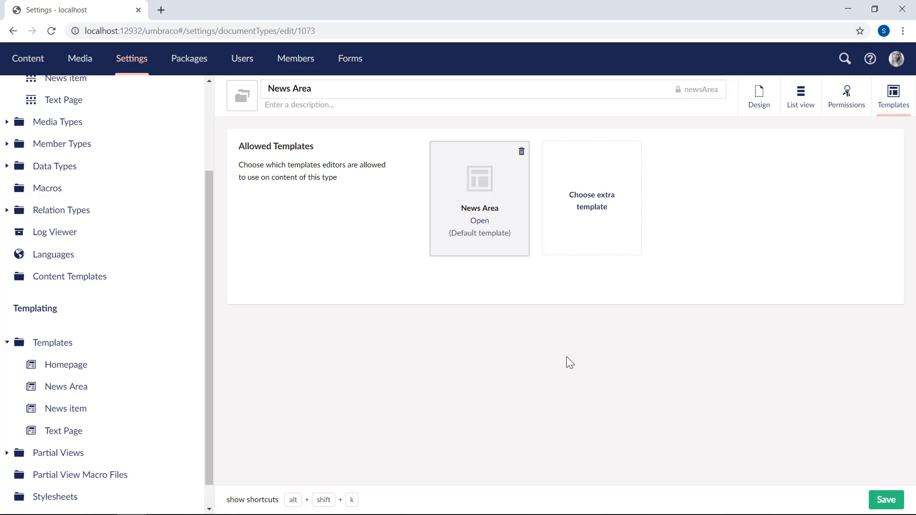
{"action": "mouse_move", "coordinate": [413, 243]}
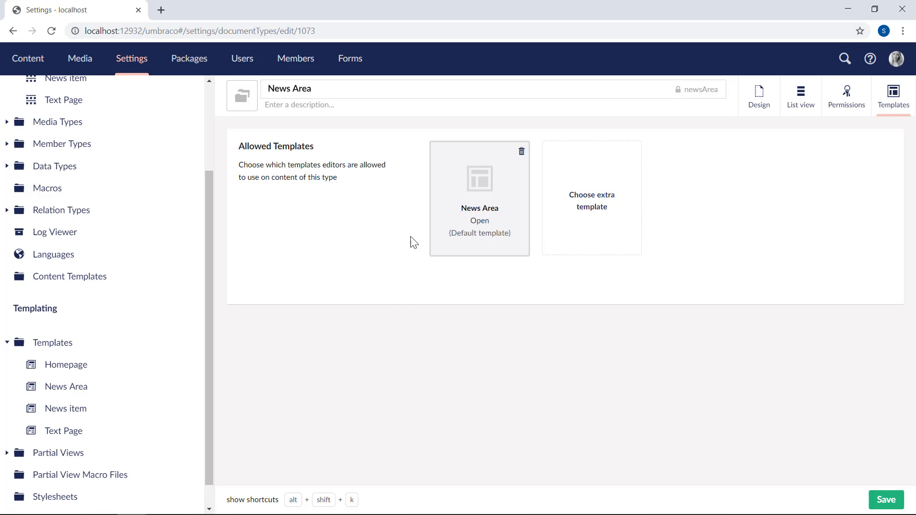
{"action": "mouse_move", "coordinate": [793, 230]}
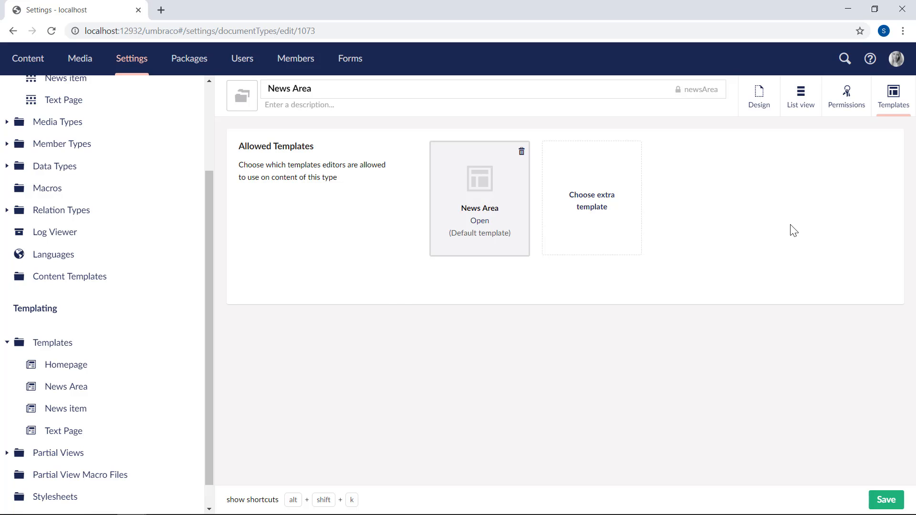